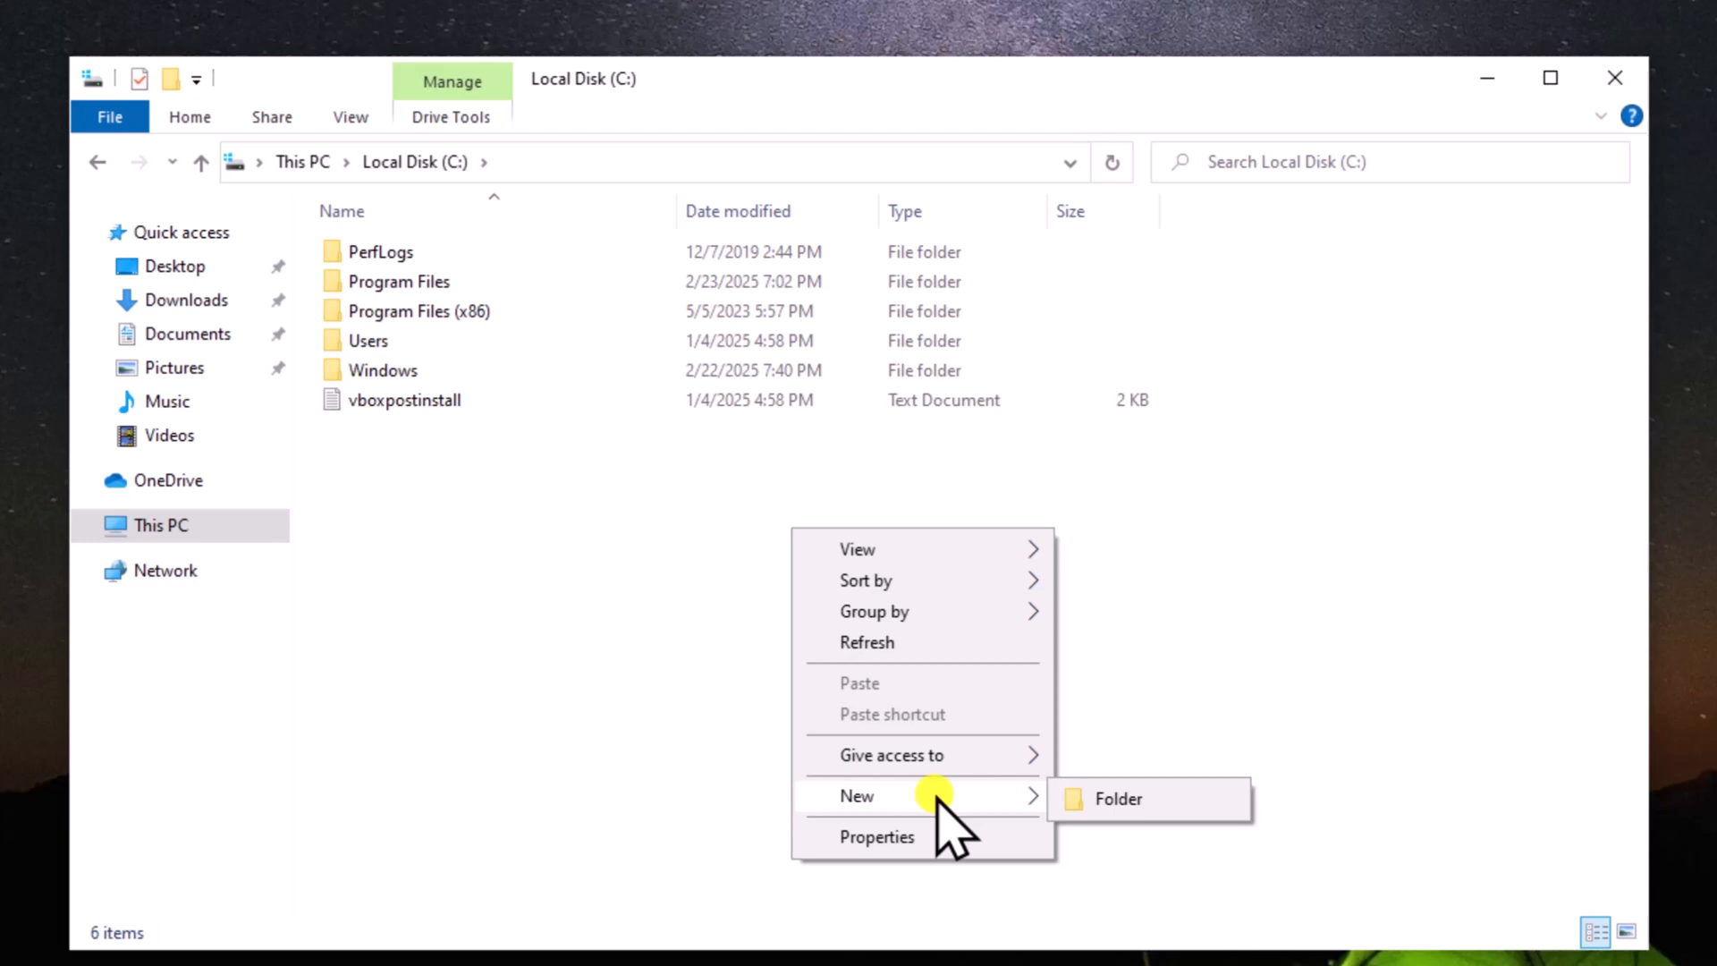
- Create the folder 'New download Location' on Local Disk (C:) and enter it
{"action": "left_click", "coordinate": [1116, 797]}
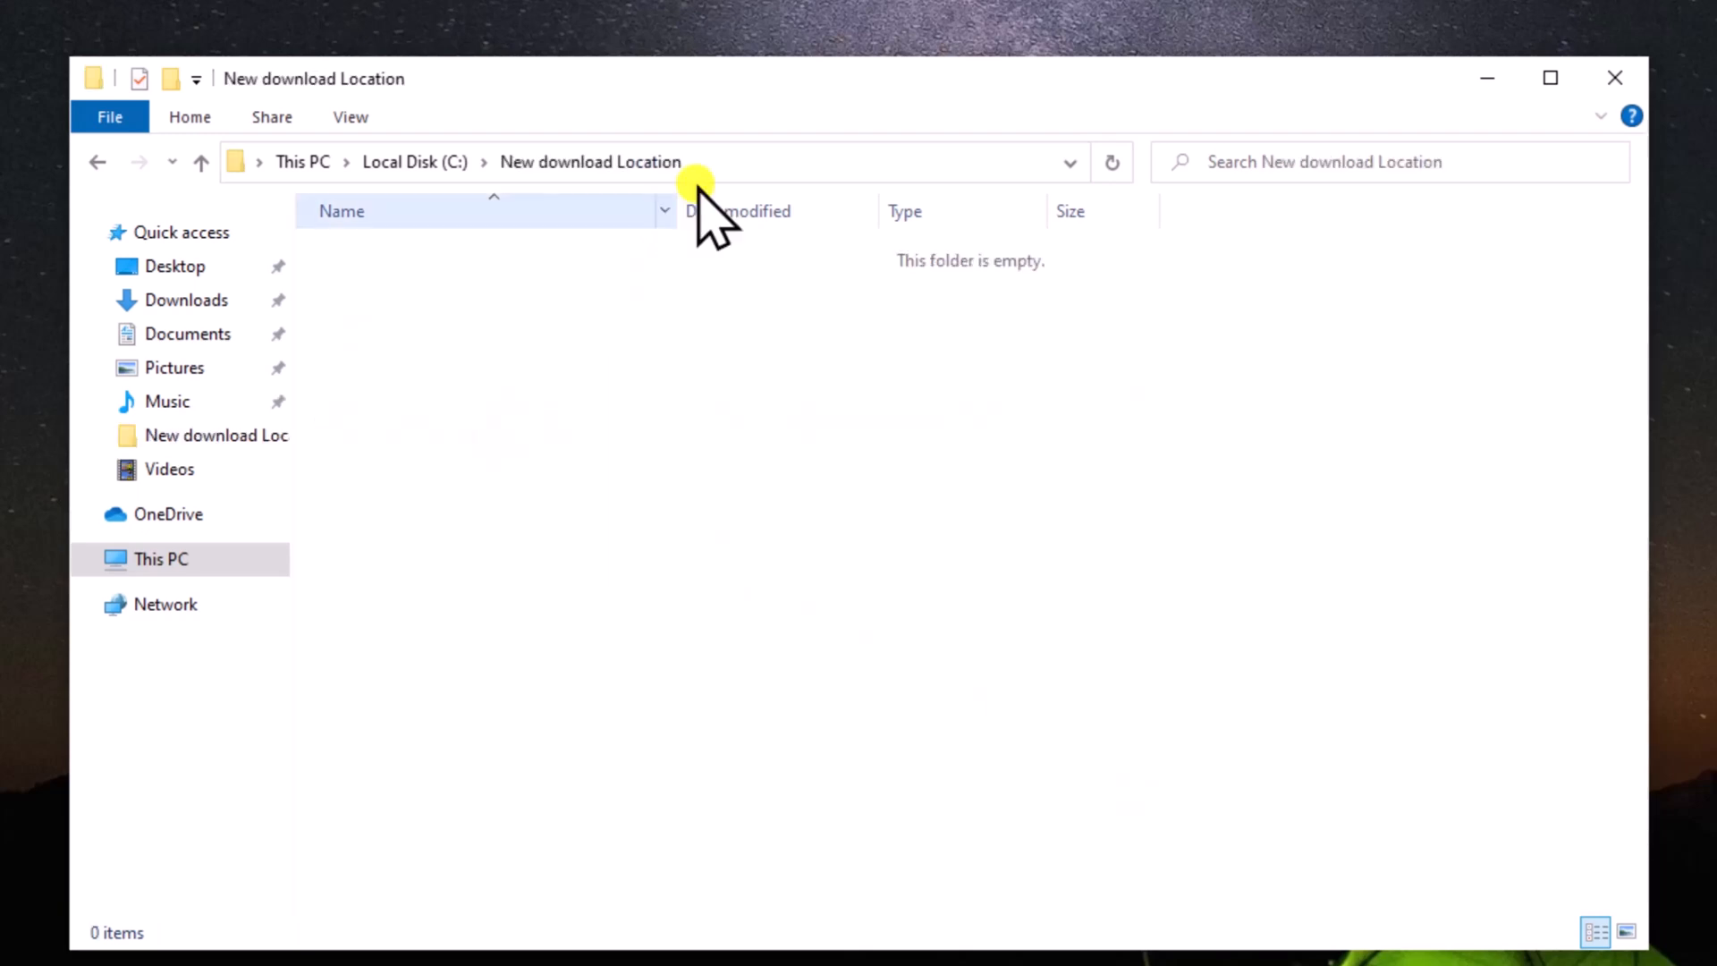